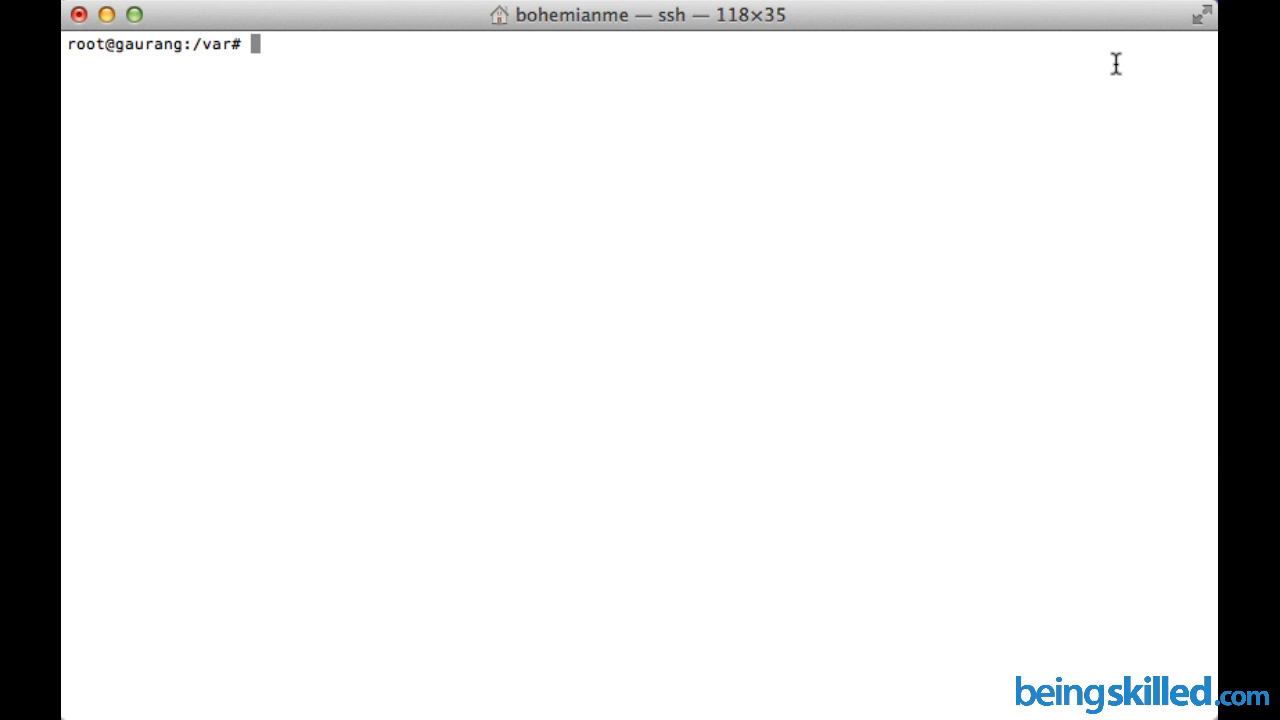
List the contents of /var with ls, showing www1 and the backupSept14.tar.gz archive
type("ls")
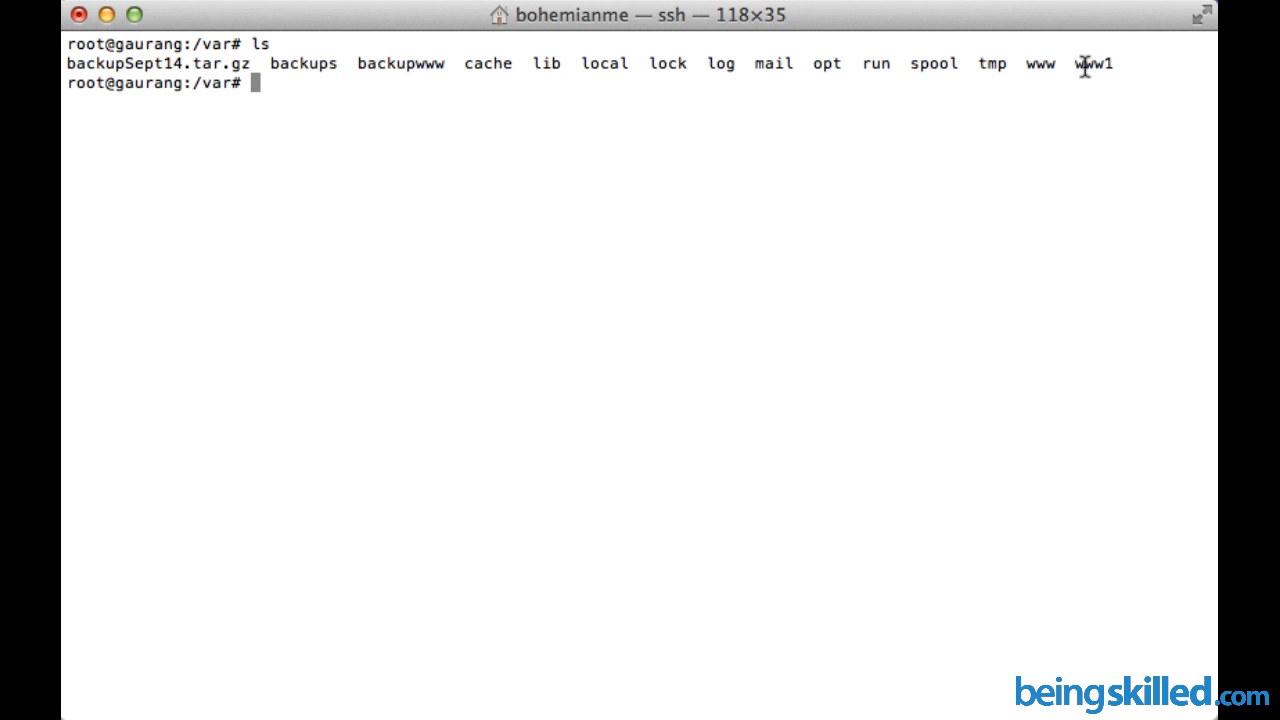
Compose the command tar cfz backup19102014.tar.gz ./www1 at the prompt without running it
type("tar")
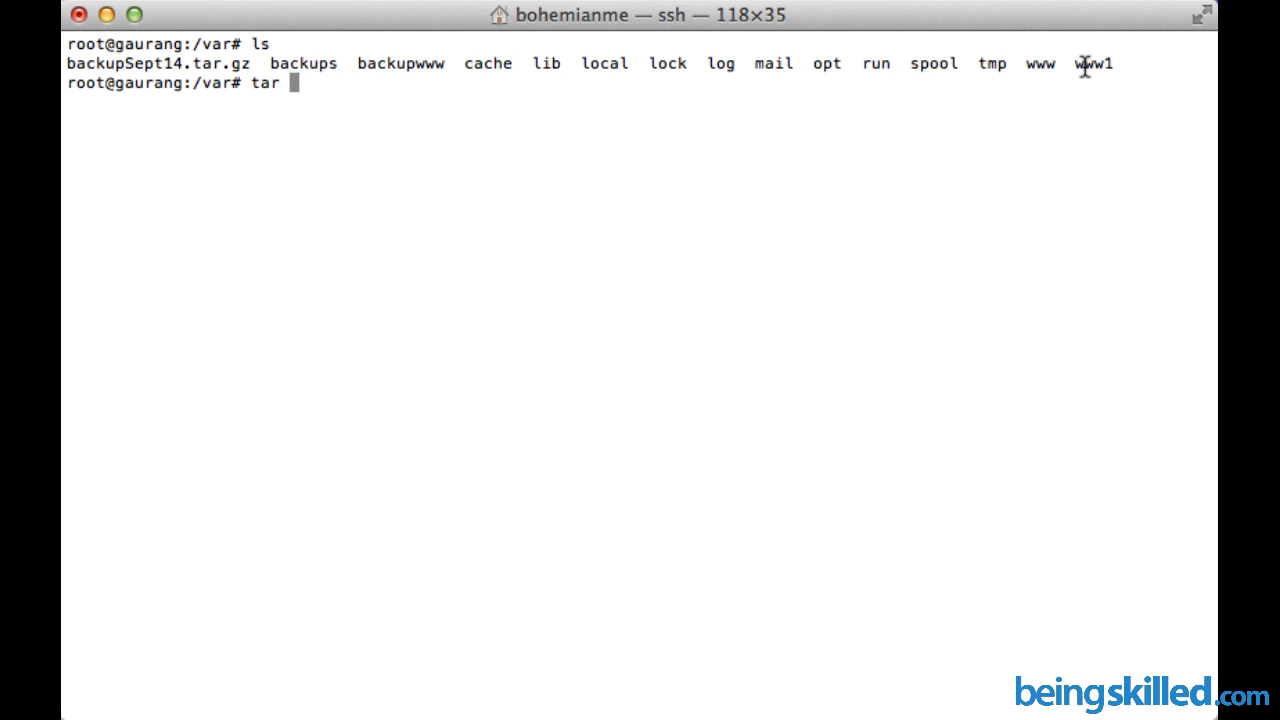
type("c")
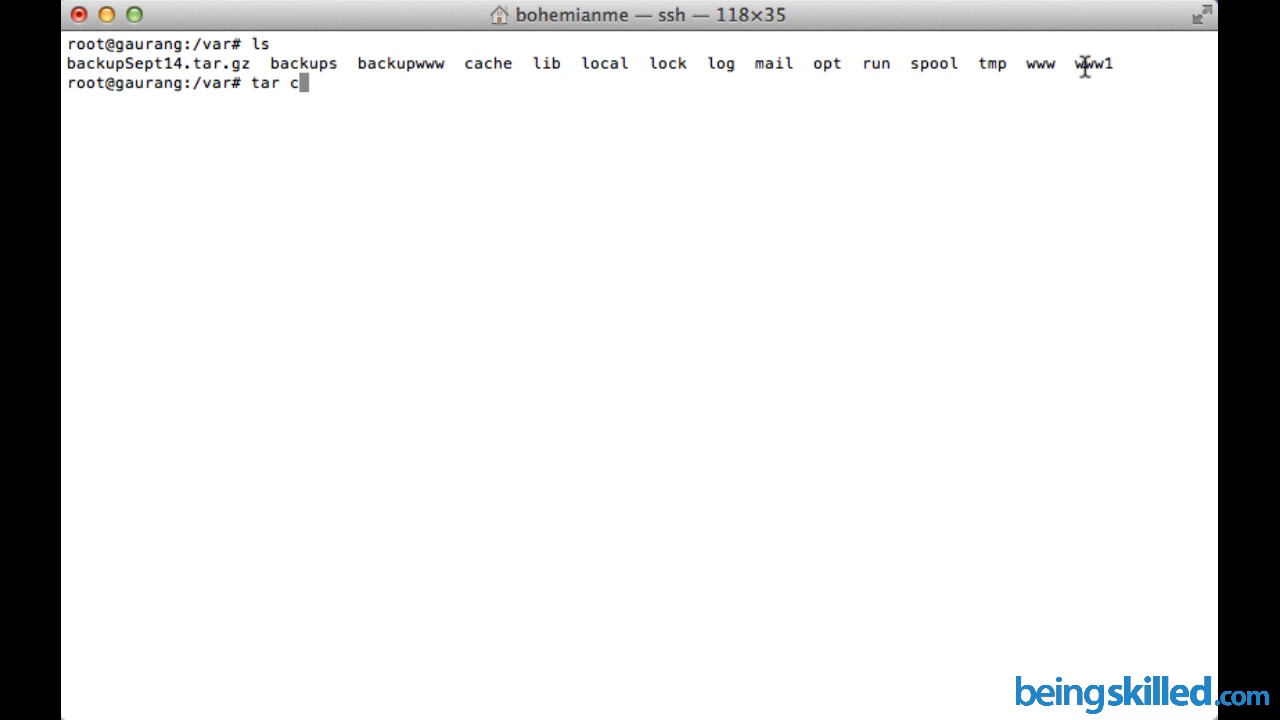
type("f")
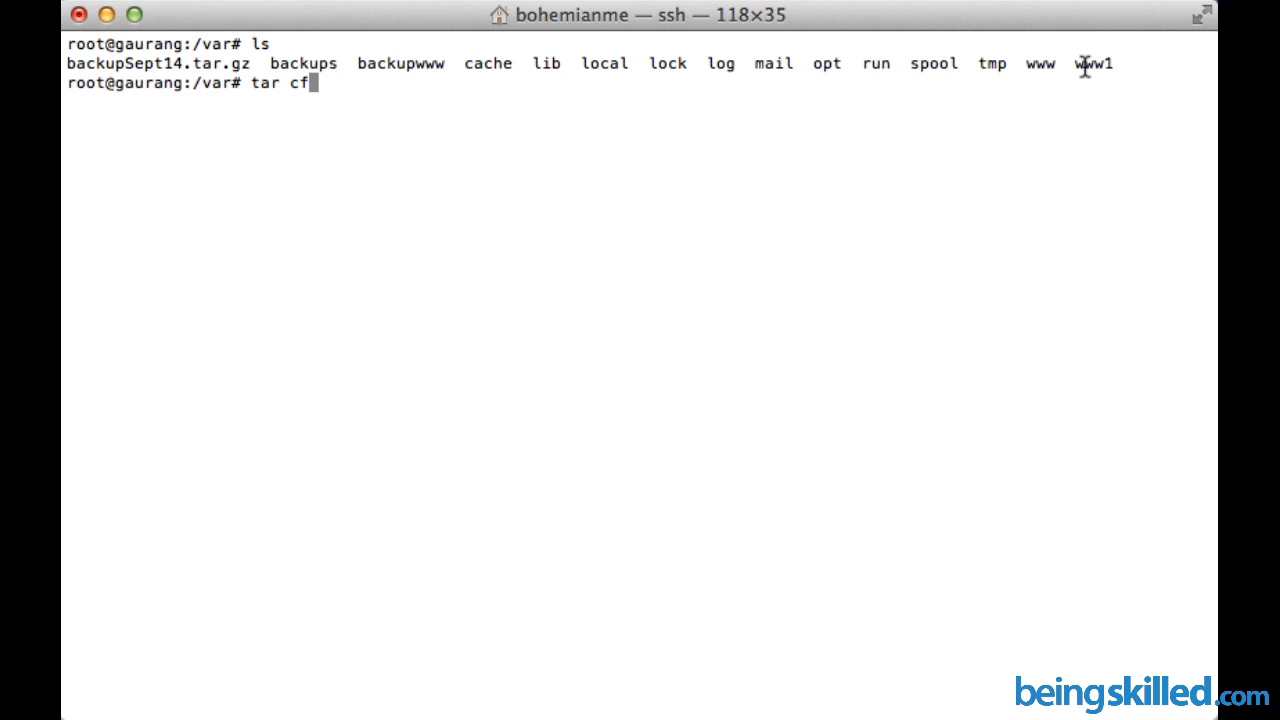
type("z")
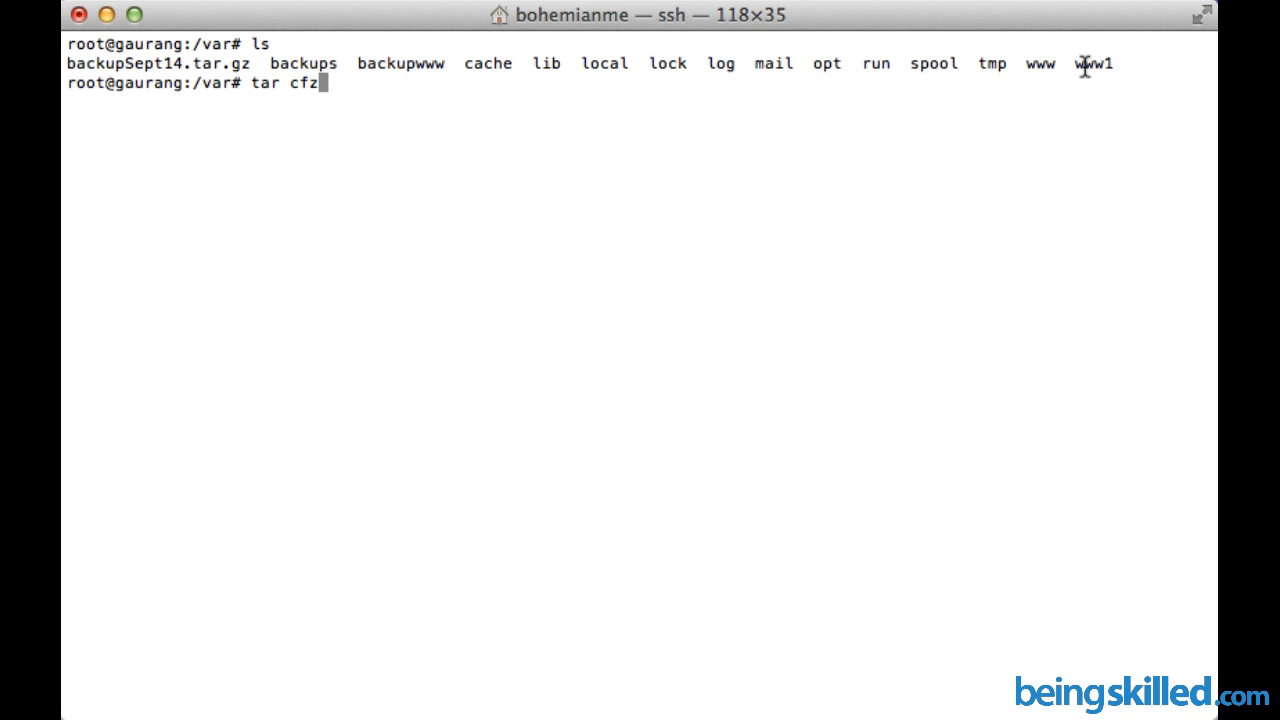
type("backup190")
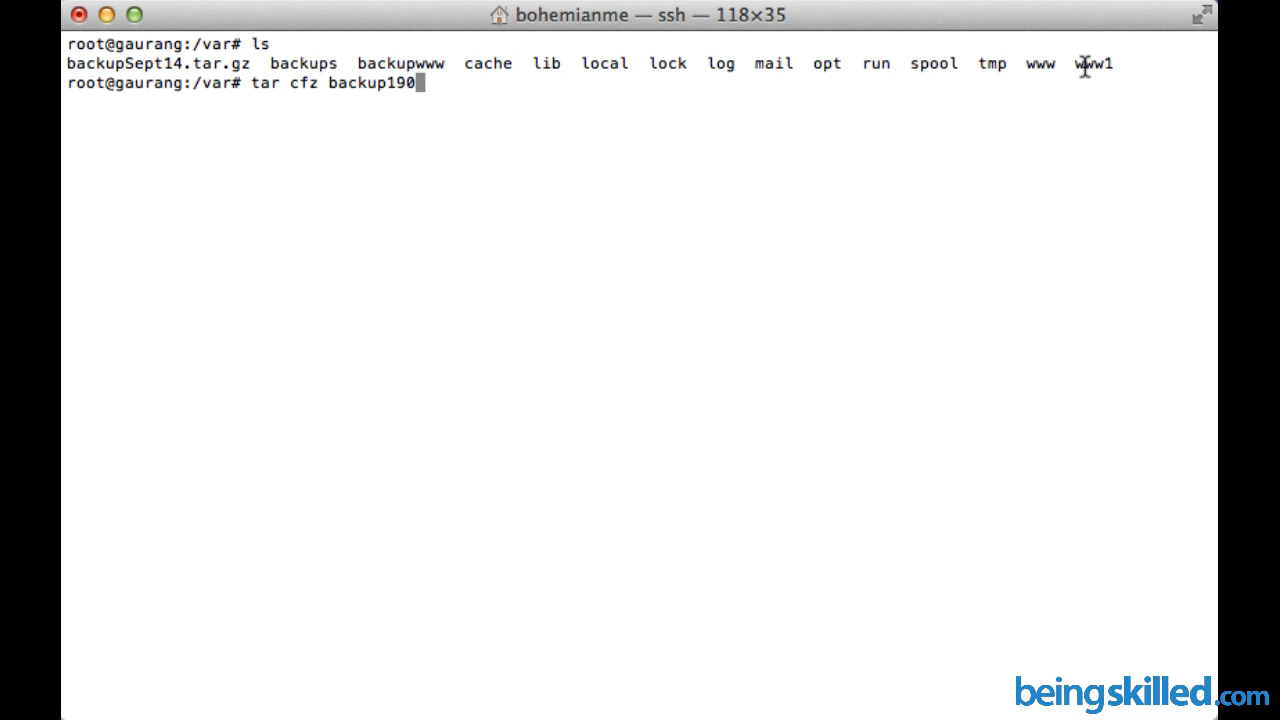
type("1020")
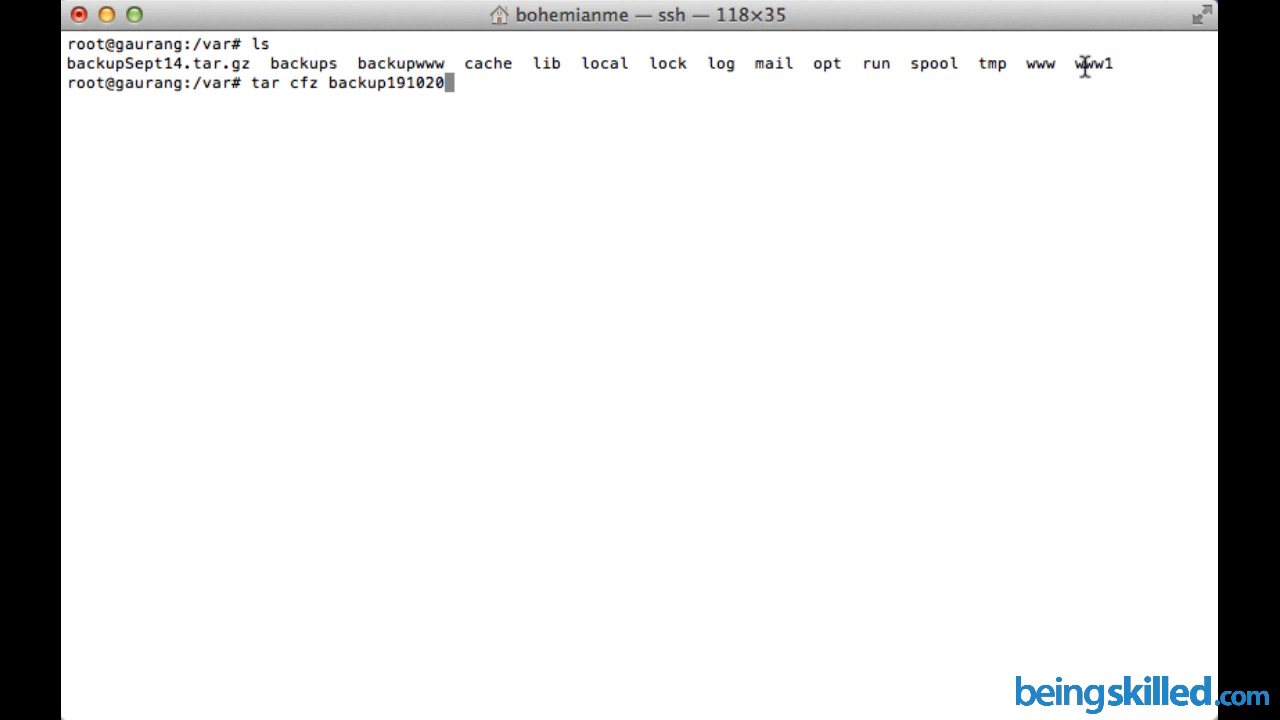
type("14.")
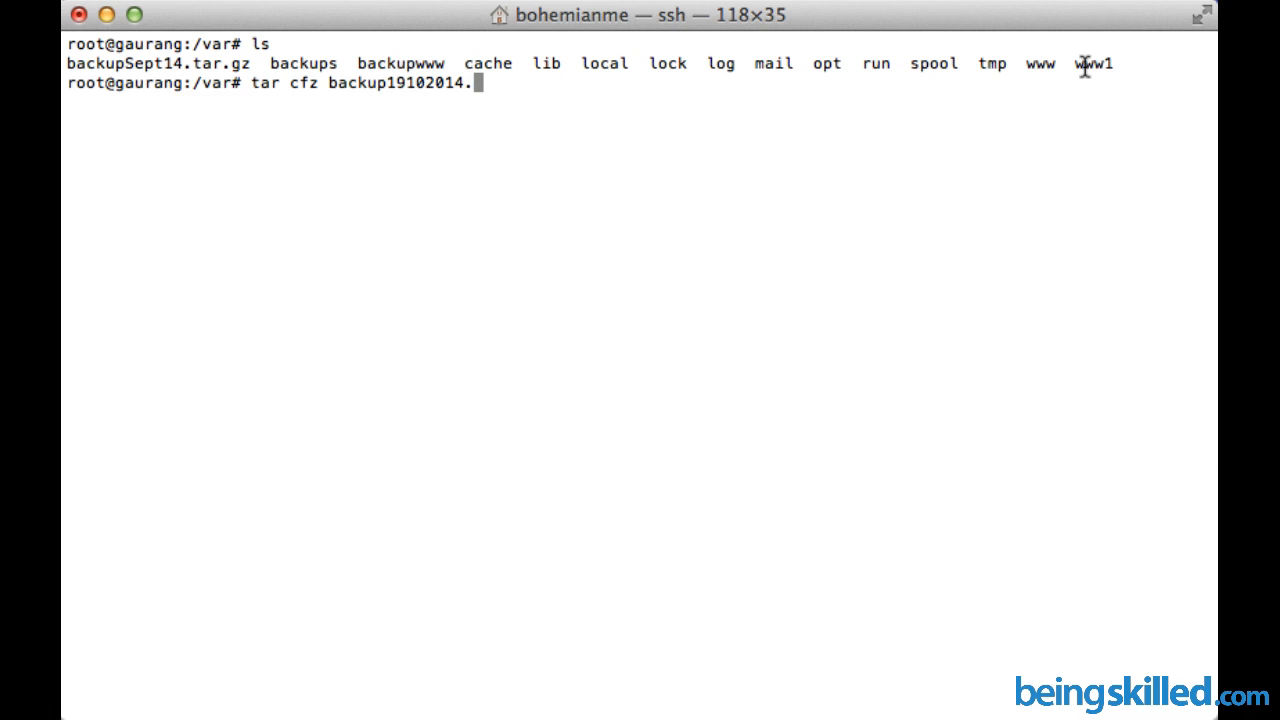
type("tar.gz")
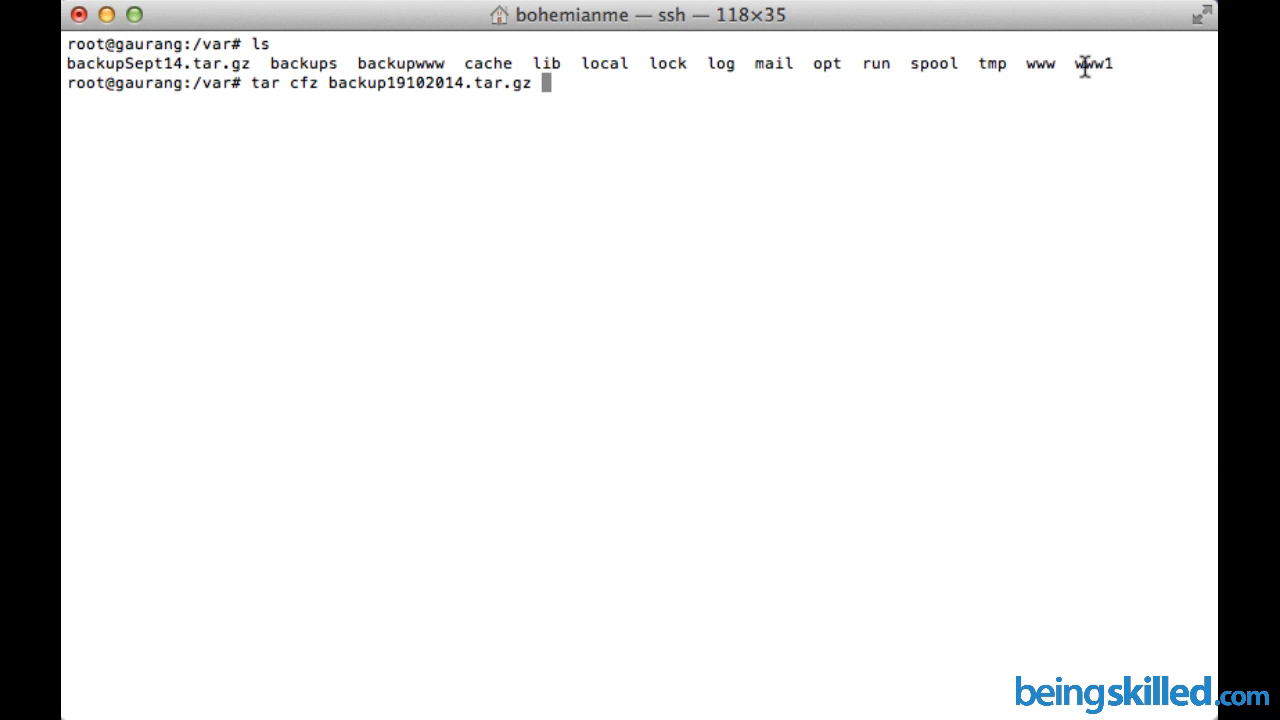
type("./www1")
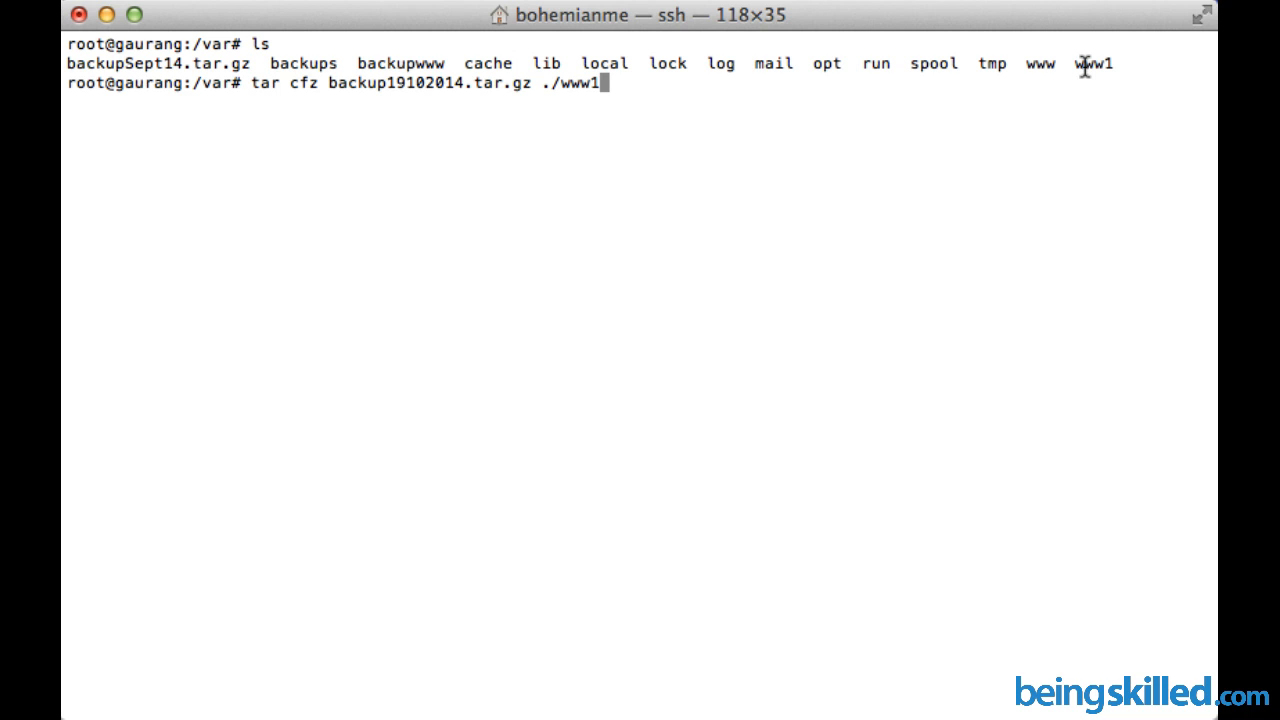
mouse_move(280, 84)
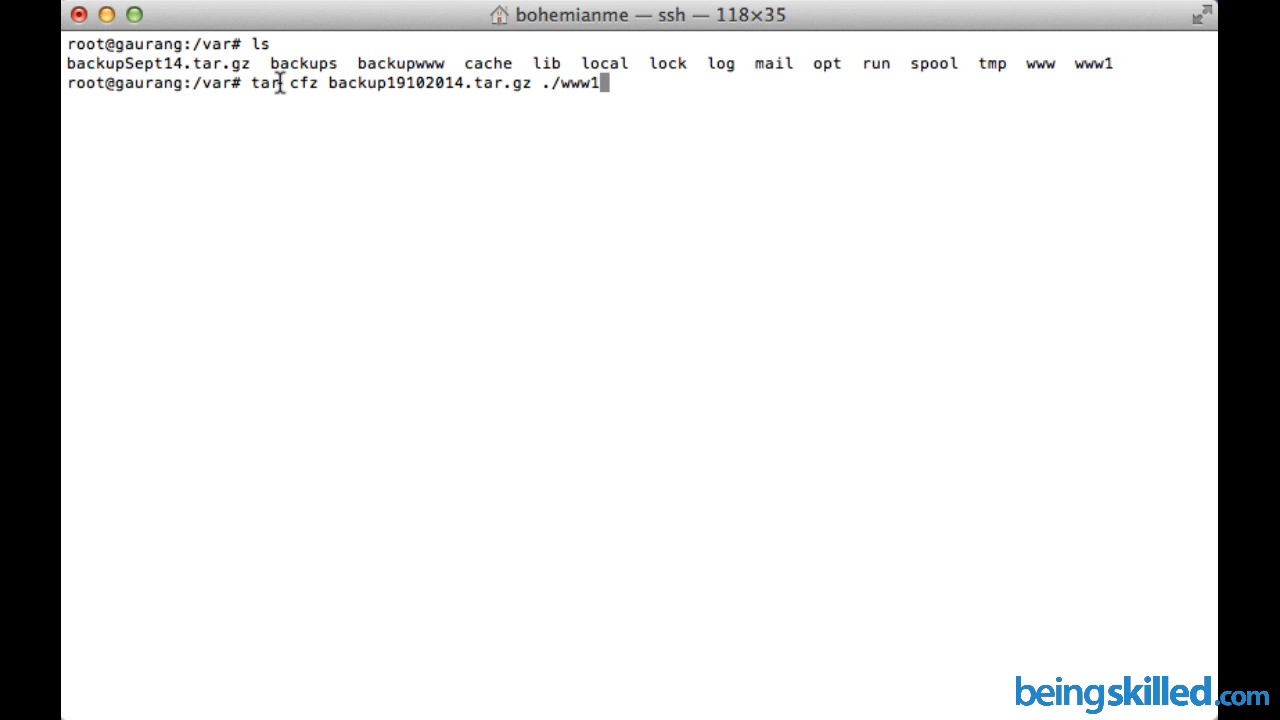
double_click(264, 82)
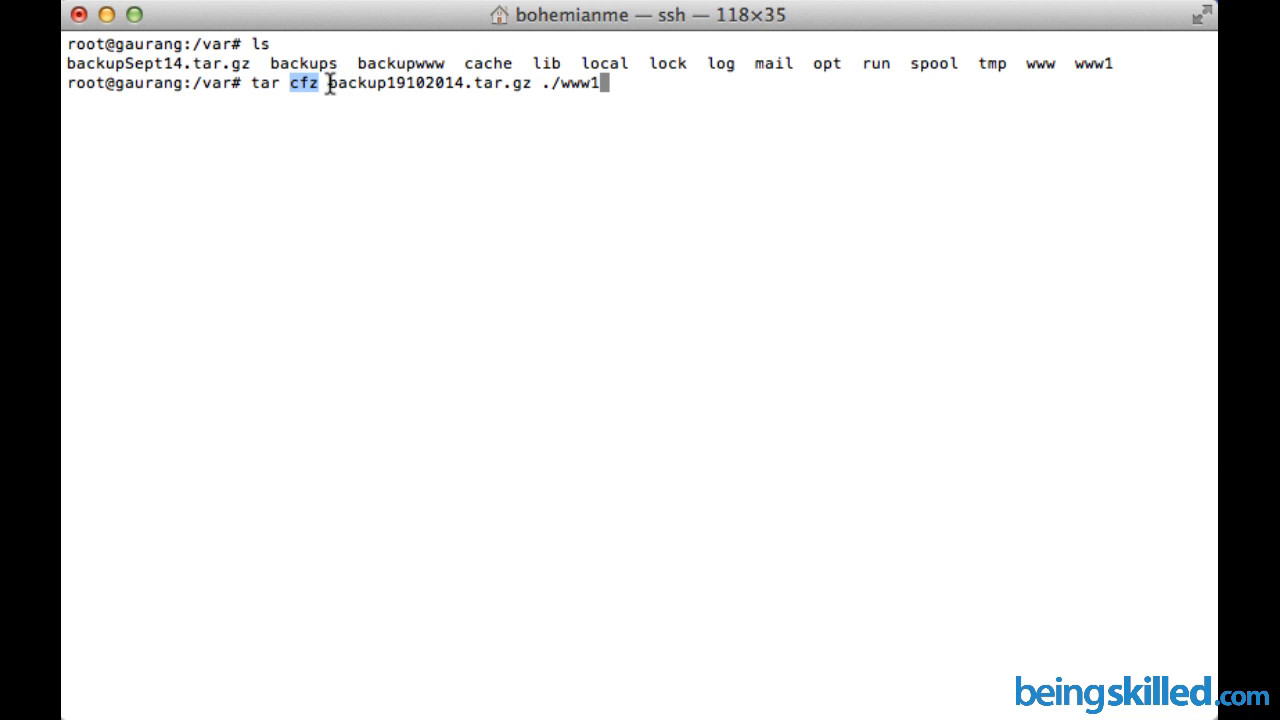
left_click_drag(330, 84, 490, 84)
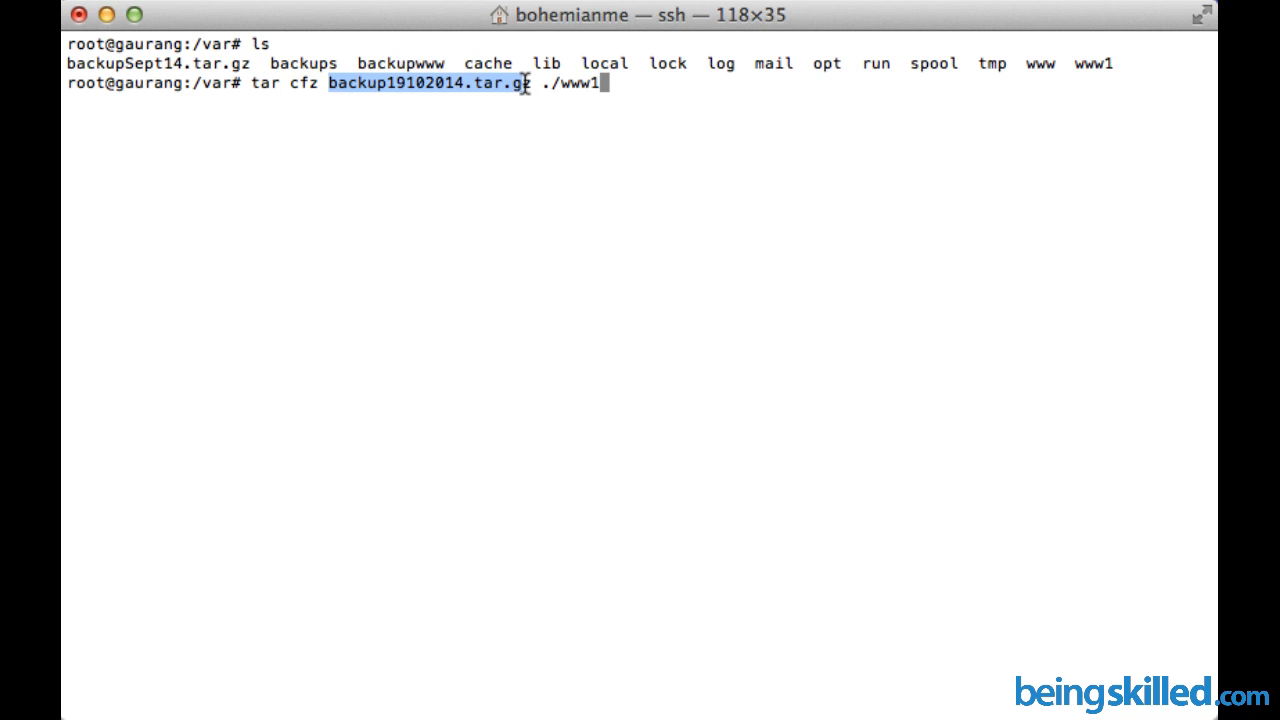
mouse_move(548, 84)
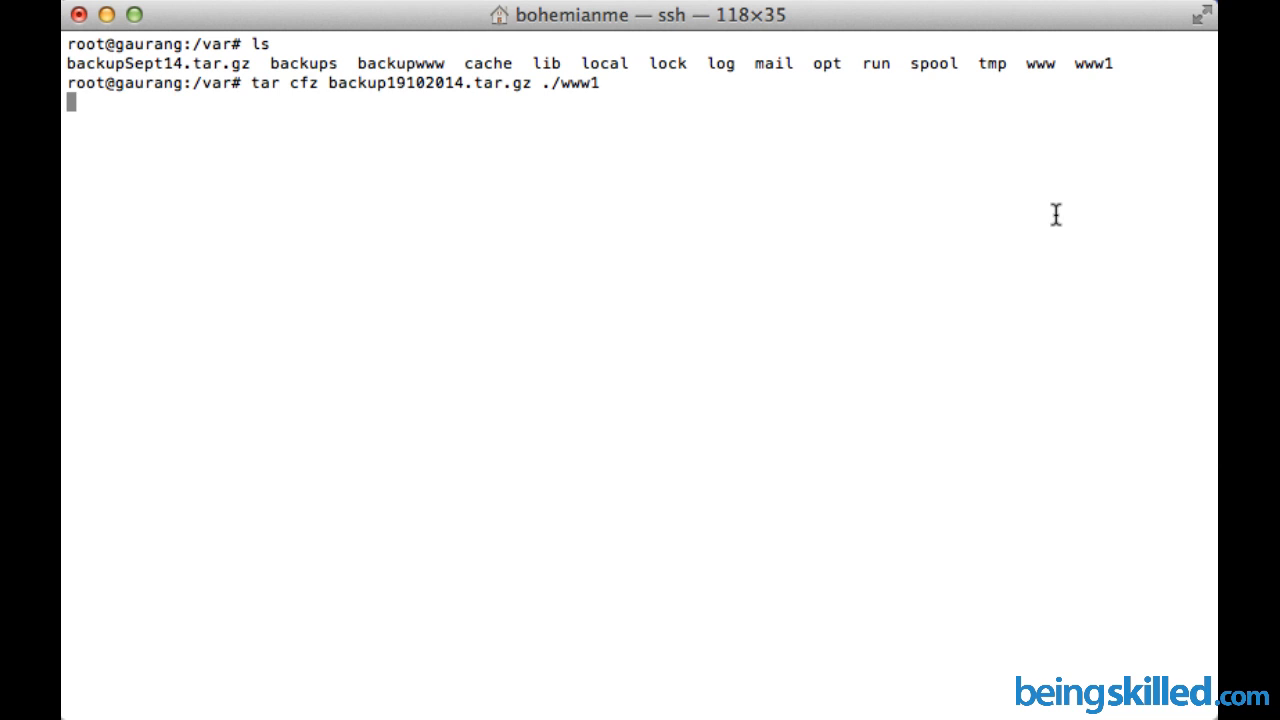
mouse_move(492, 86)
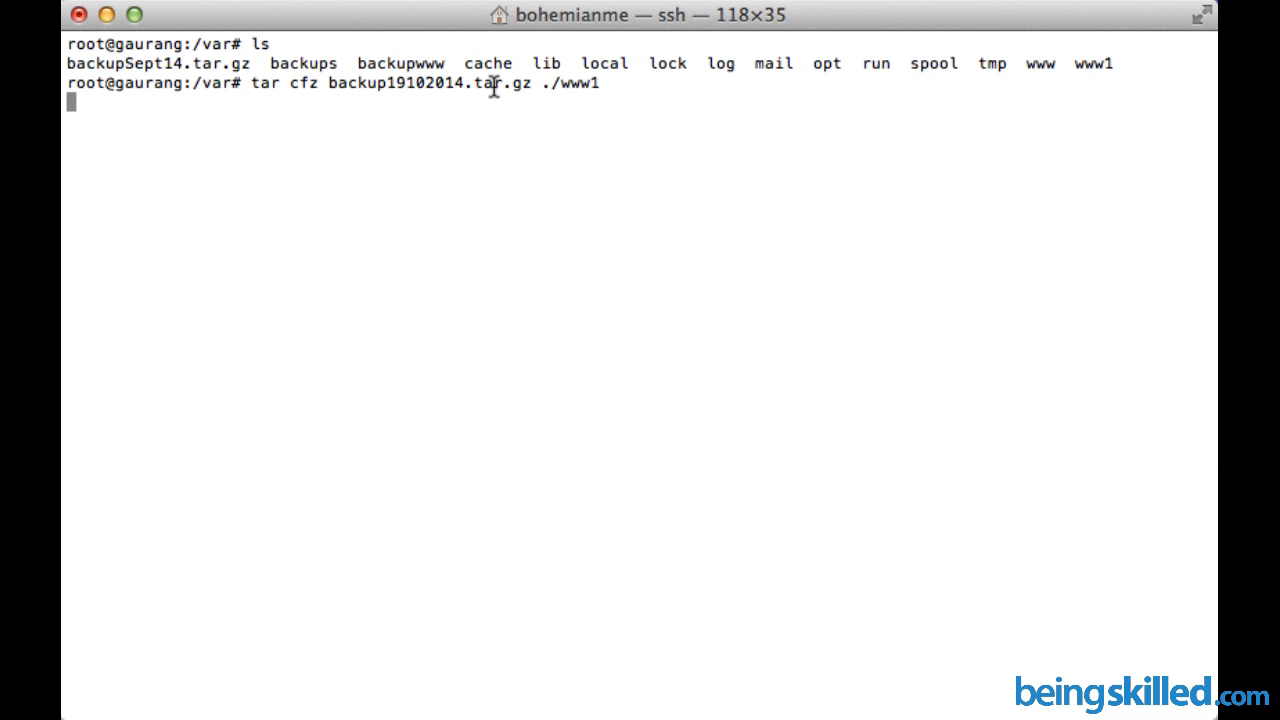
mouse_move(332, 88)
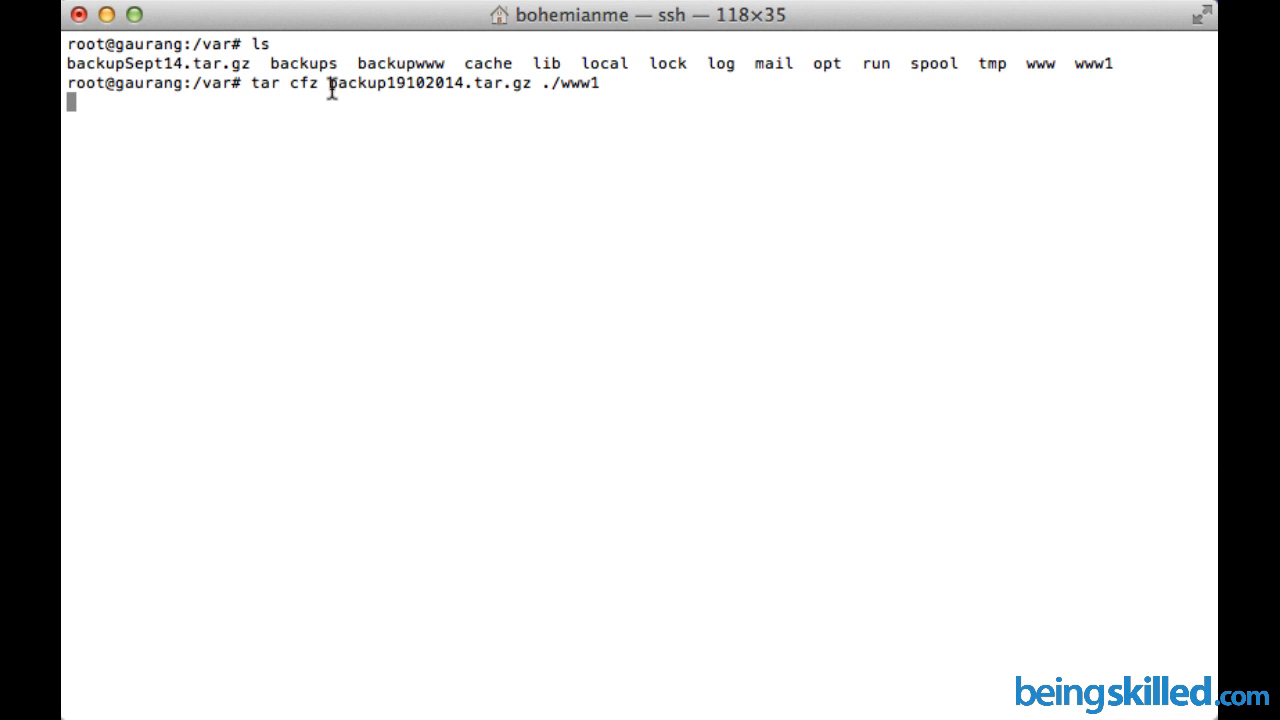
Highlight the archive name backup19102014.tar.gz while the tar command runs
double_click(430, 84)
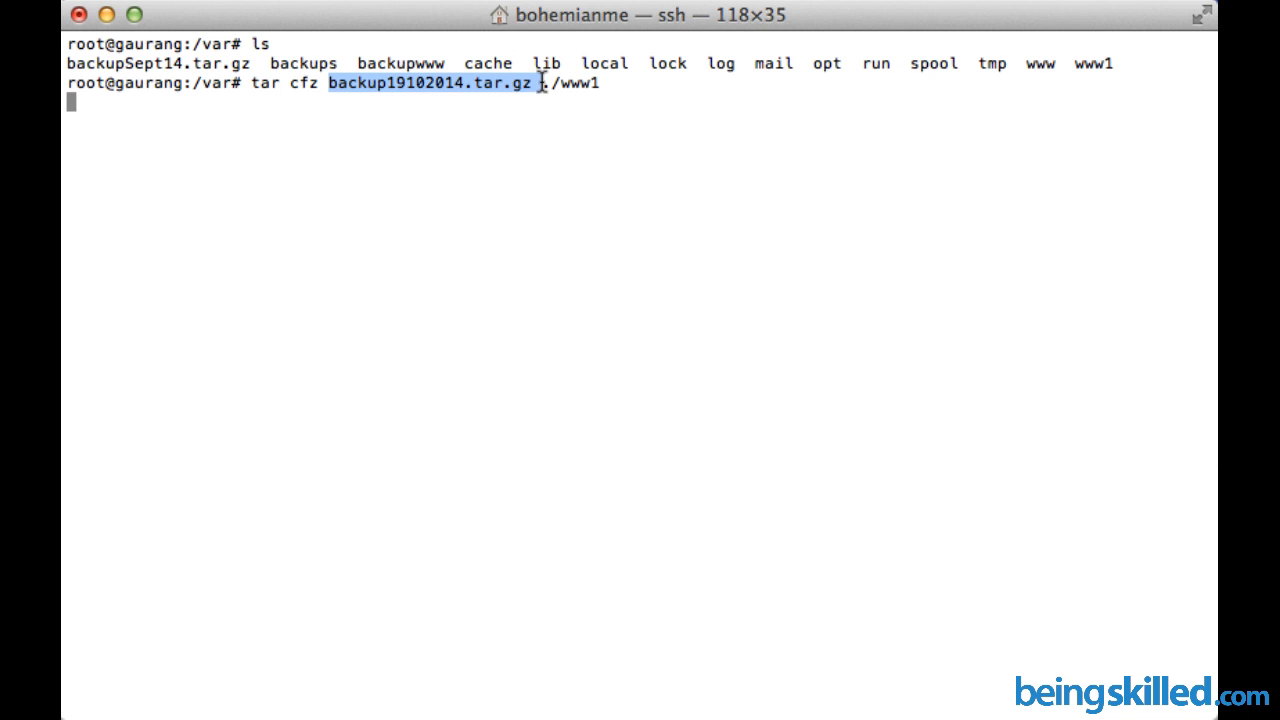
mouse_move(540, 84)
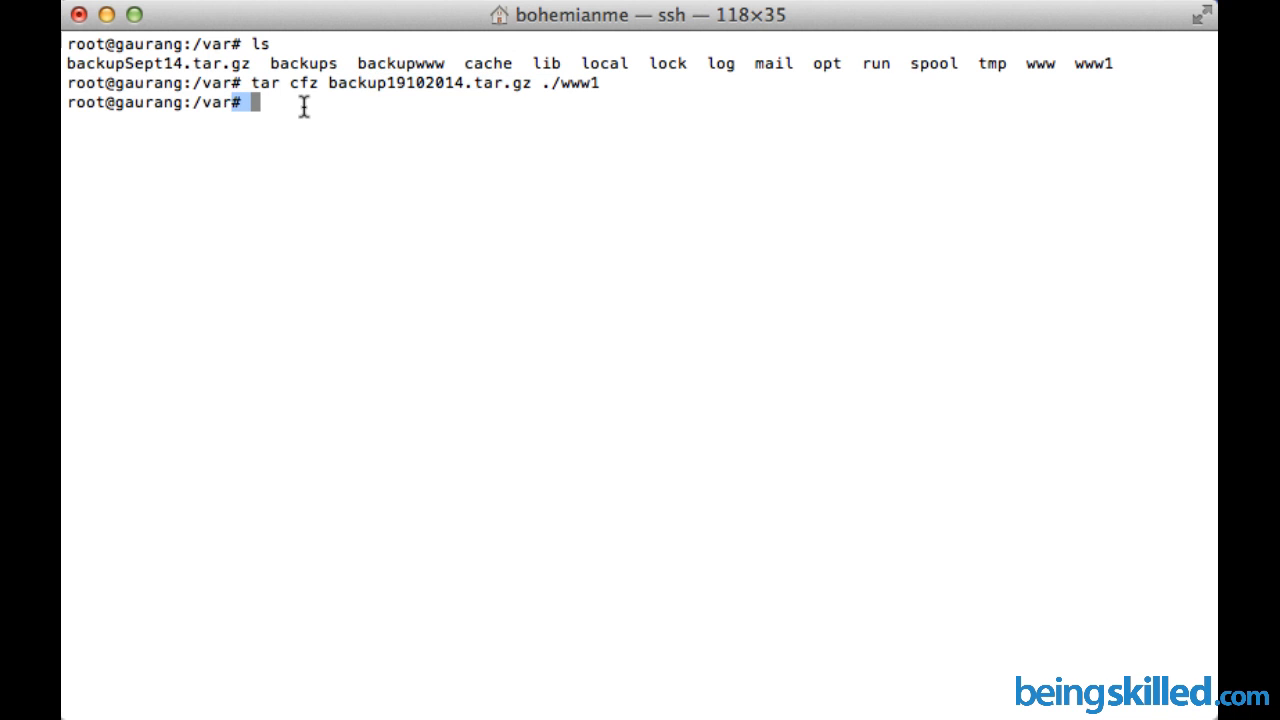
List /var to confirm backup19102014.tar.gz exists, then start a detailed ls -al listing
type("ls")
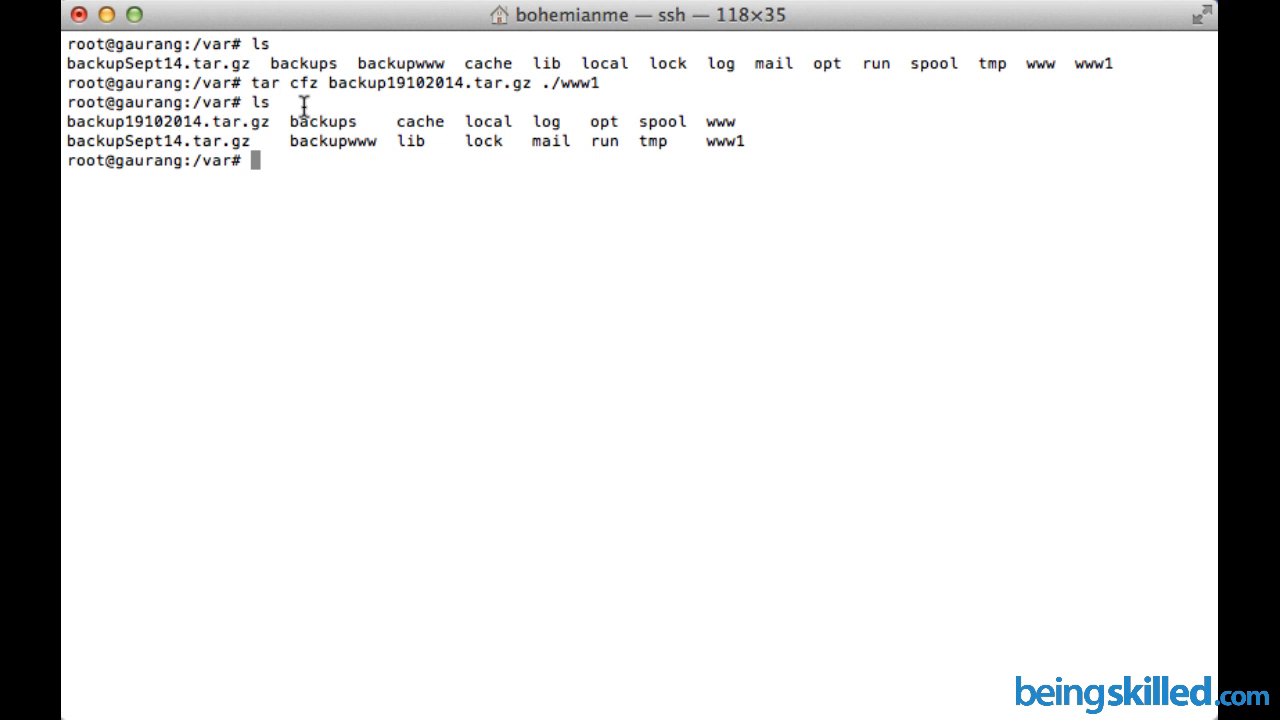
mouse_move(268, 132)
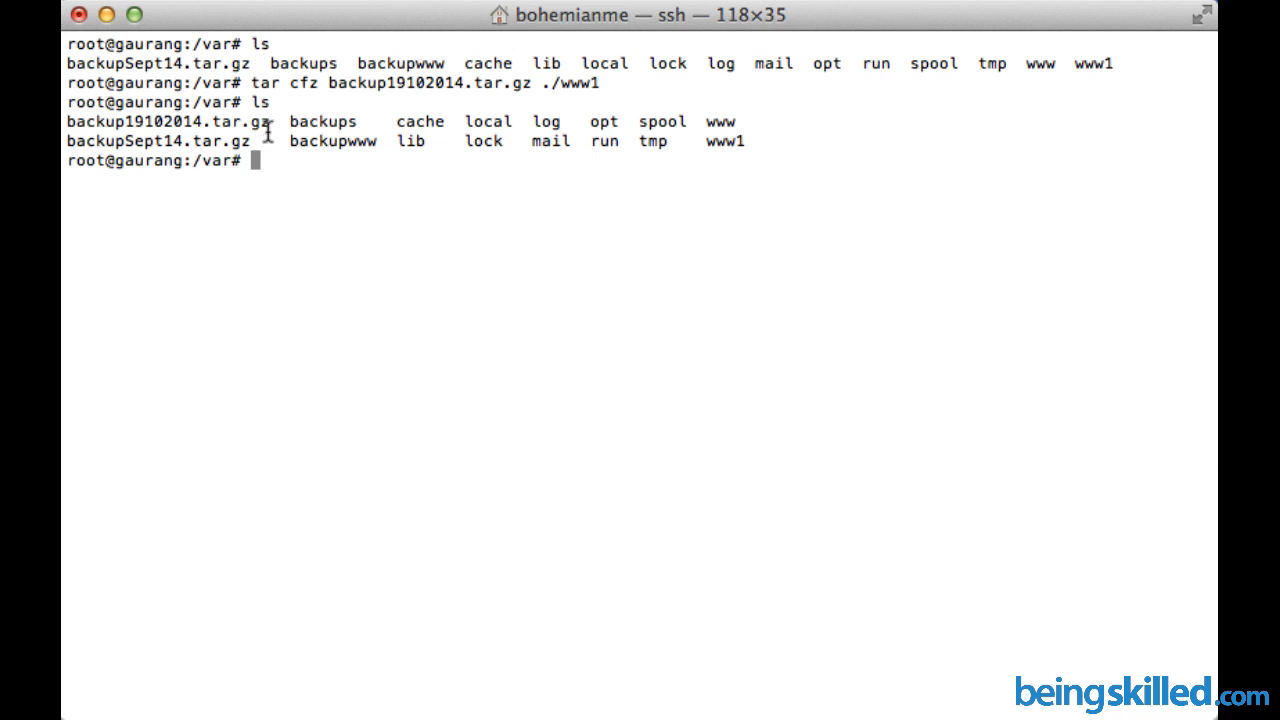
double_click(168, 122)
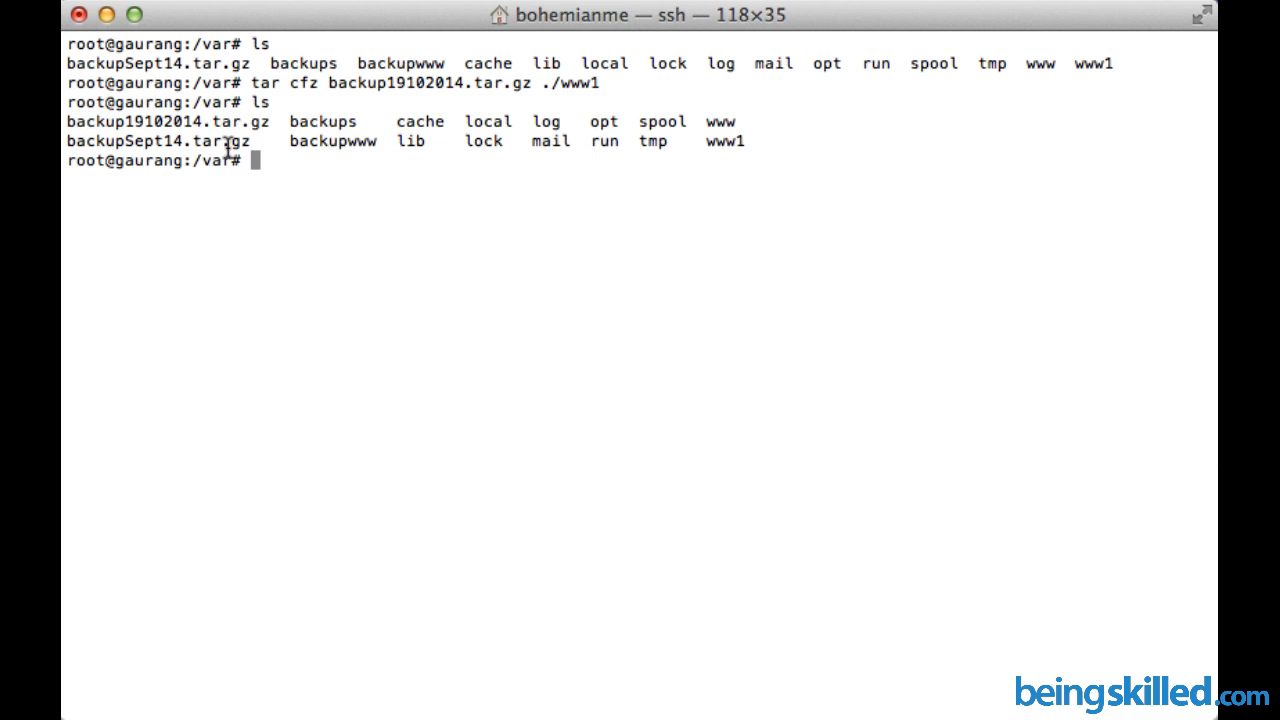
type("ls -al")
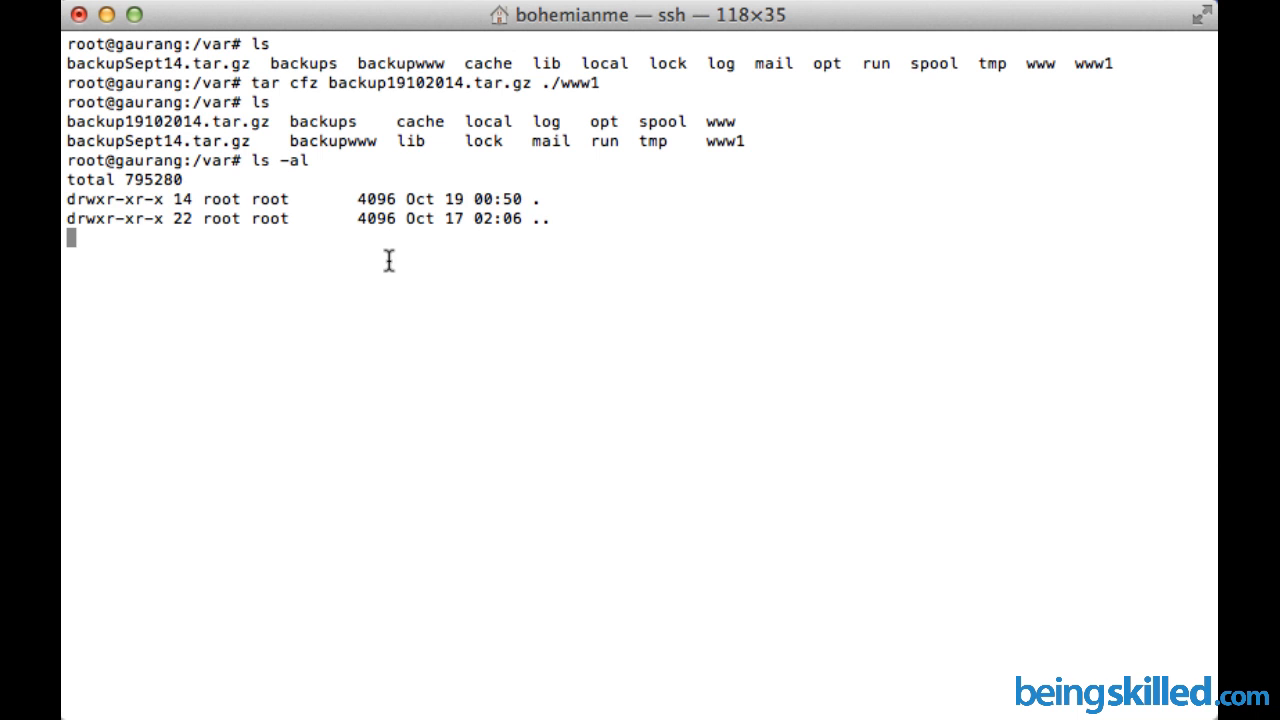